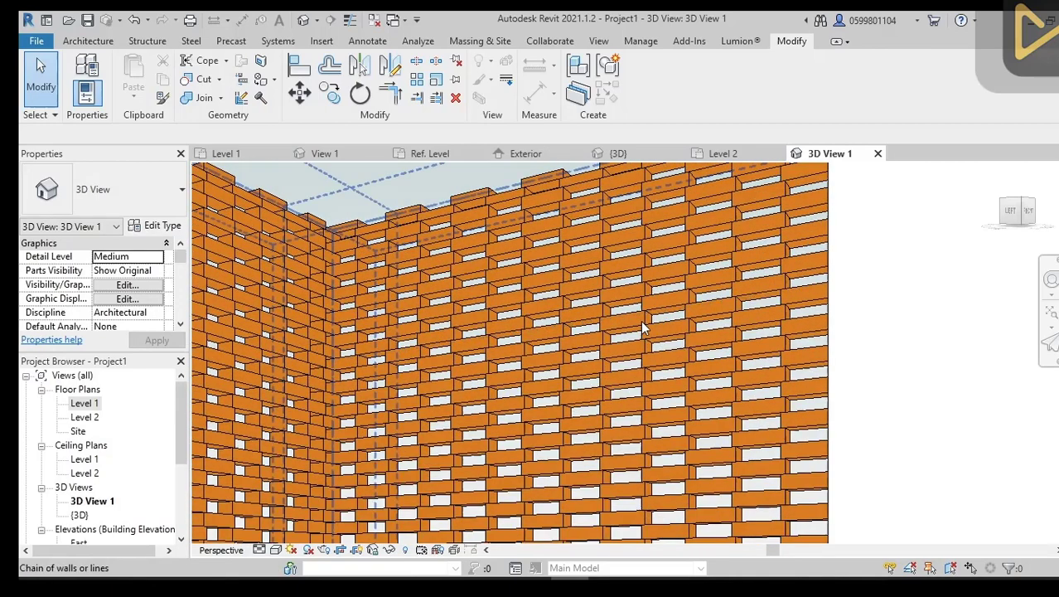
Step: Select a brick curtain panel and try an overhang of 60 in its type properties
left_click(643, 324)
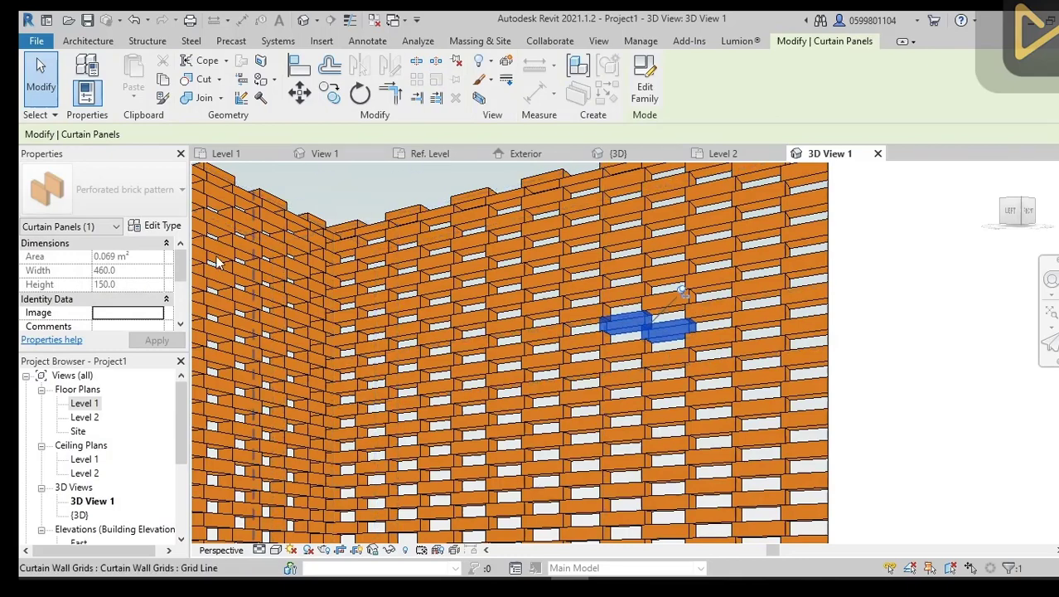
left_click(162, 225)
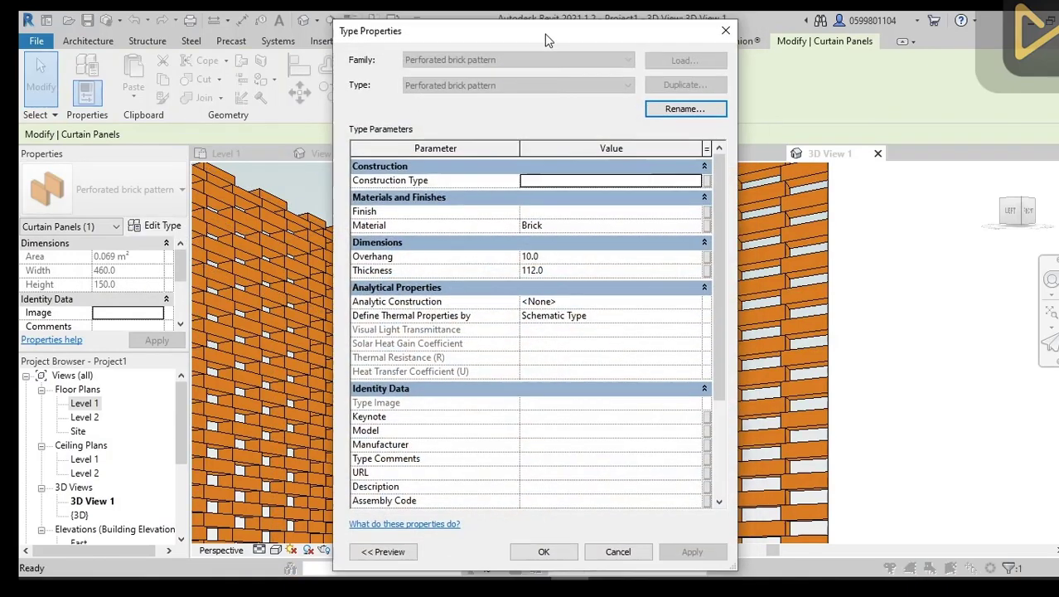
left_click_drag(547, 40, 179, 28)
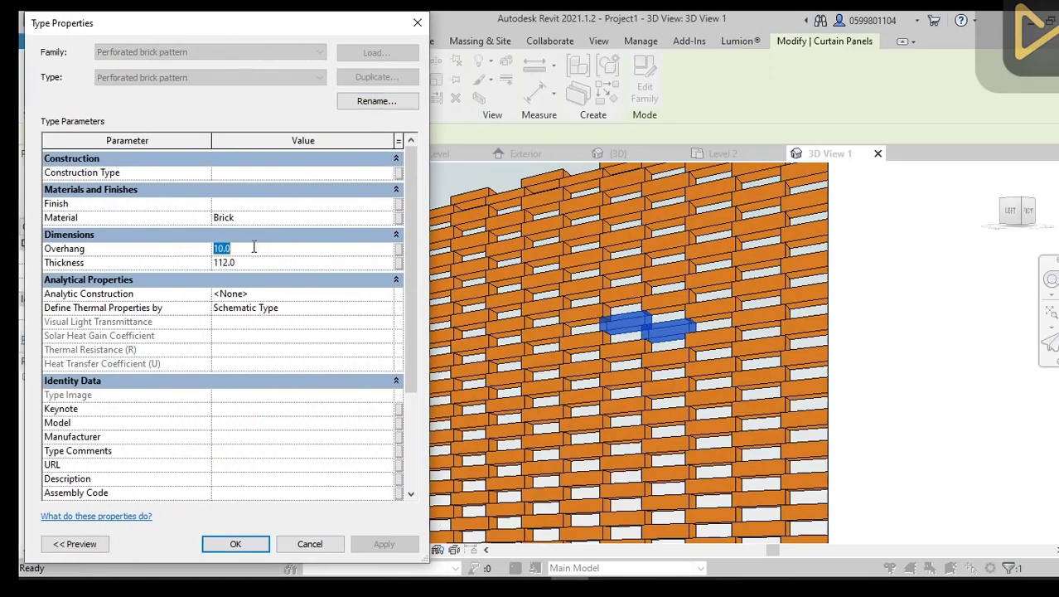
type("60")
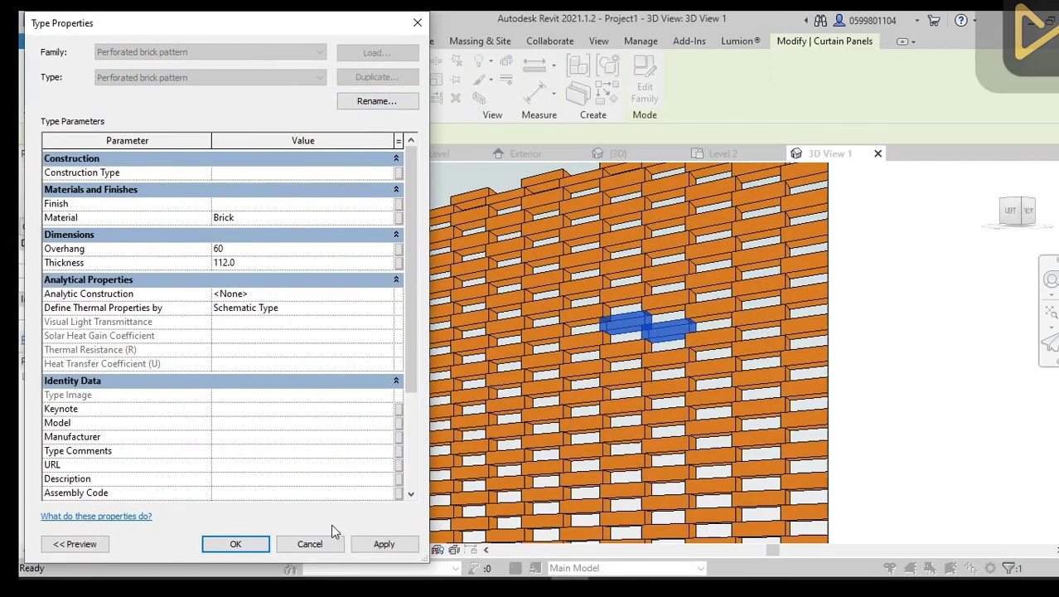
left_click(385, 544)
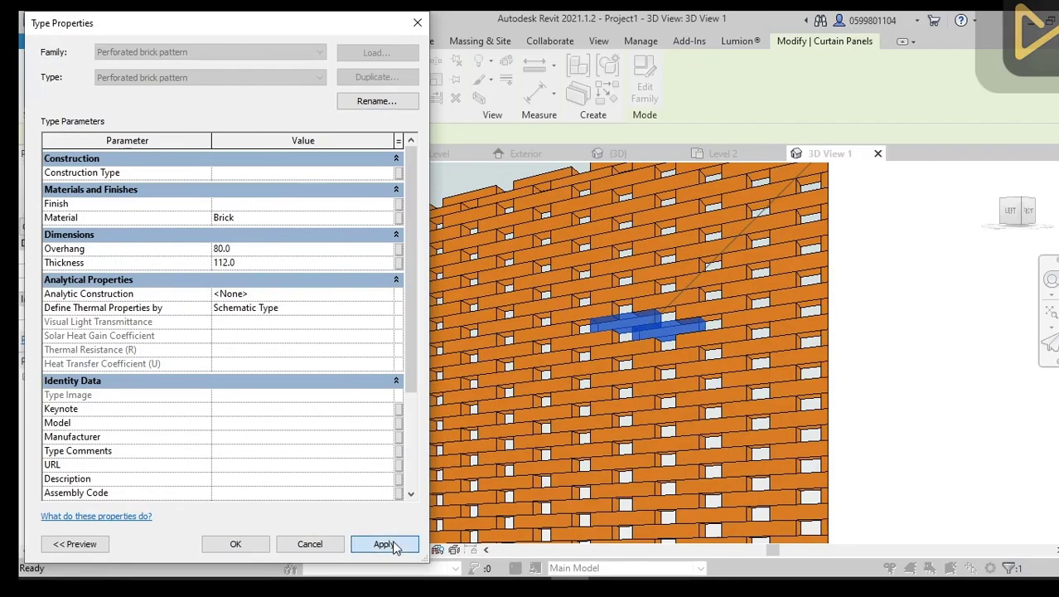
Step: Try overhang values 80 and 100, then settle on 20 and confirm
left_click(384, 544)
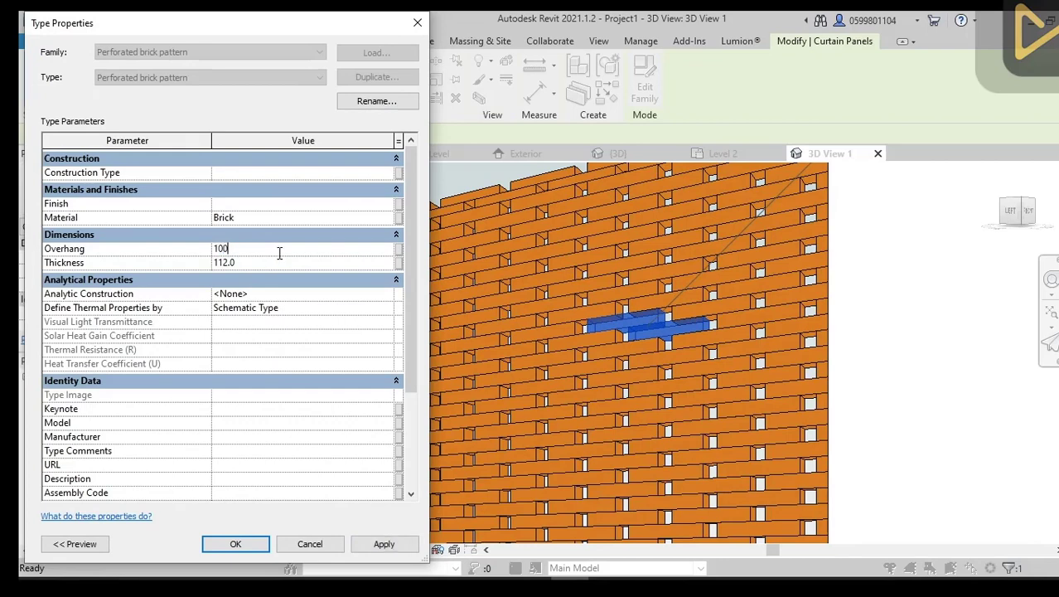
left_click(385, 543)
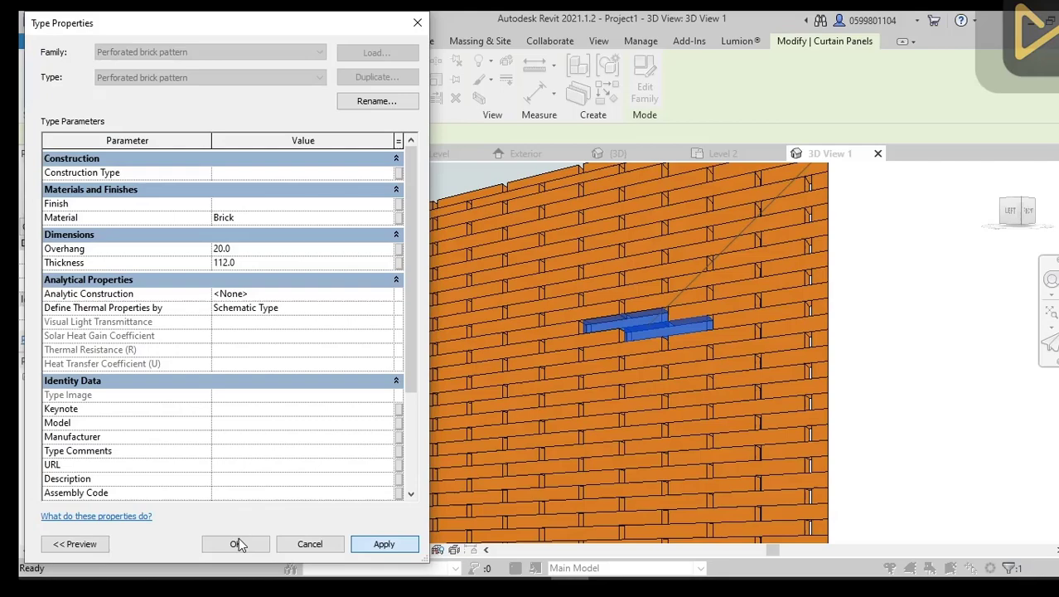
left_click(235, 544)
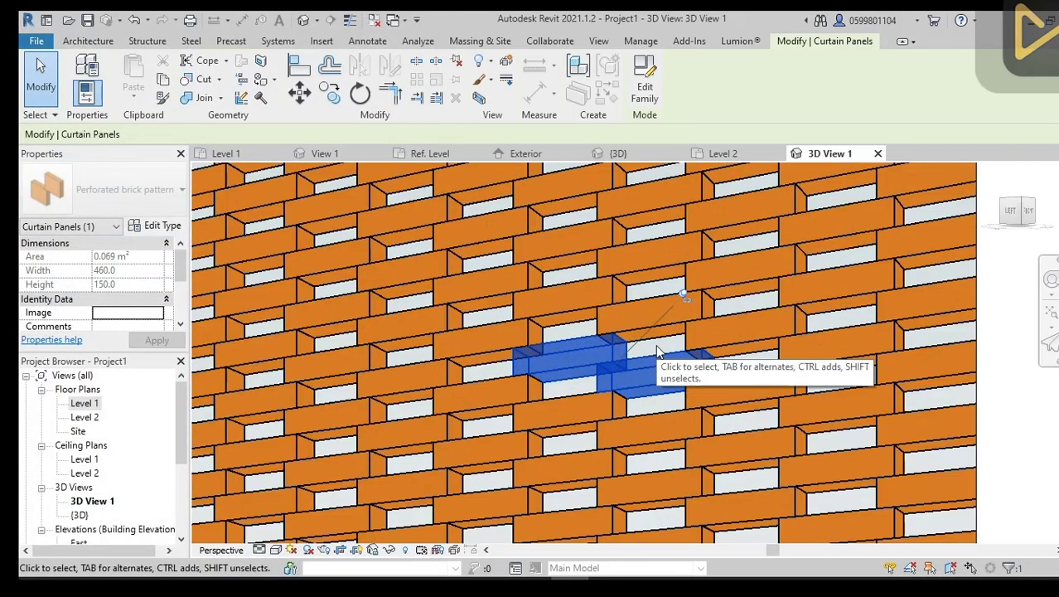
mouse_move(497, 297)
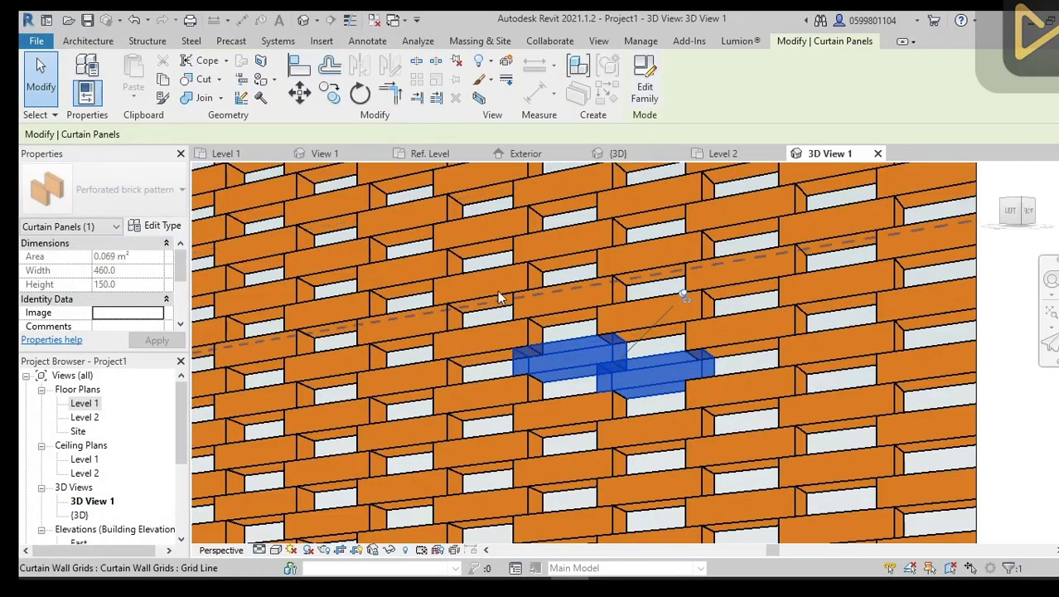
mouse_move(771, 391)
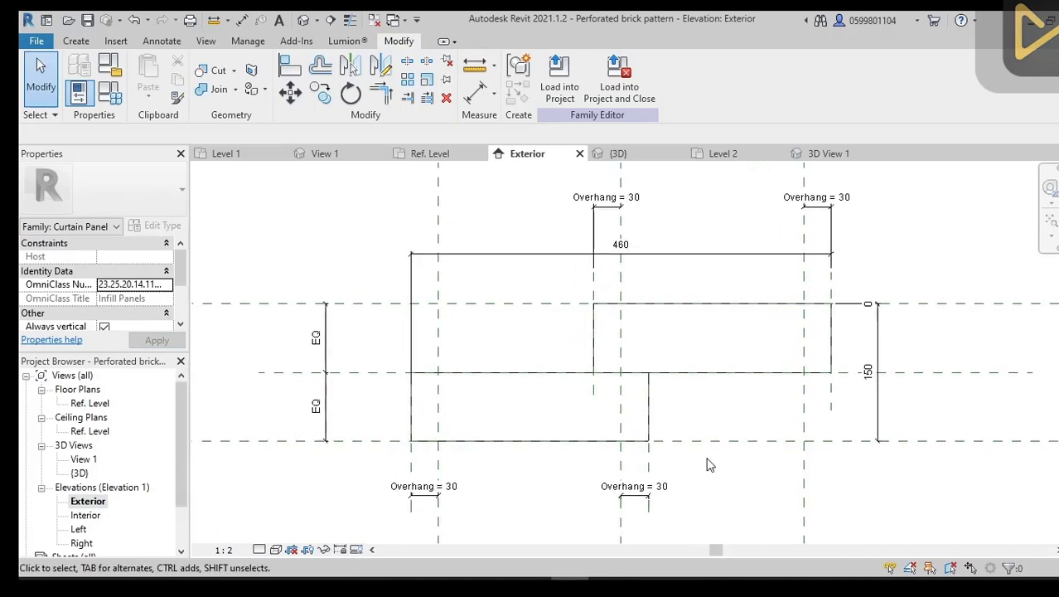
Step: In the family's type parameters, try overhang 40 and then raise it to 50
left_click(711, 339)
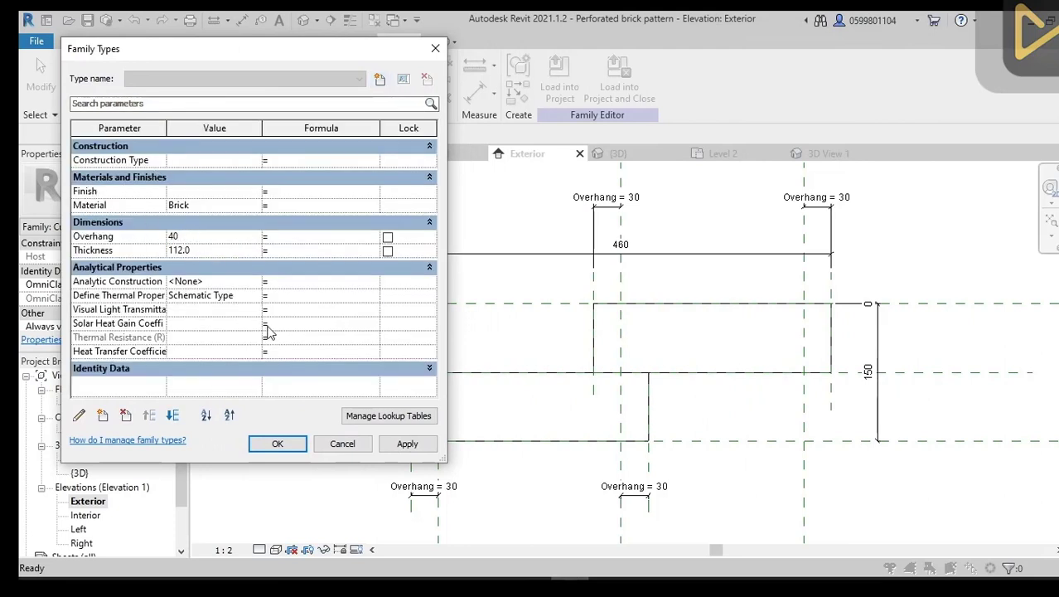
left_click(408, 444)
type("50")
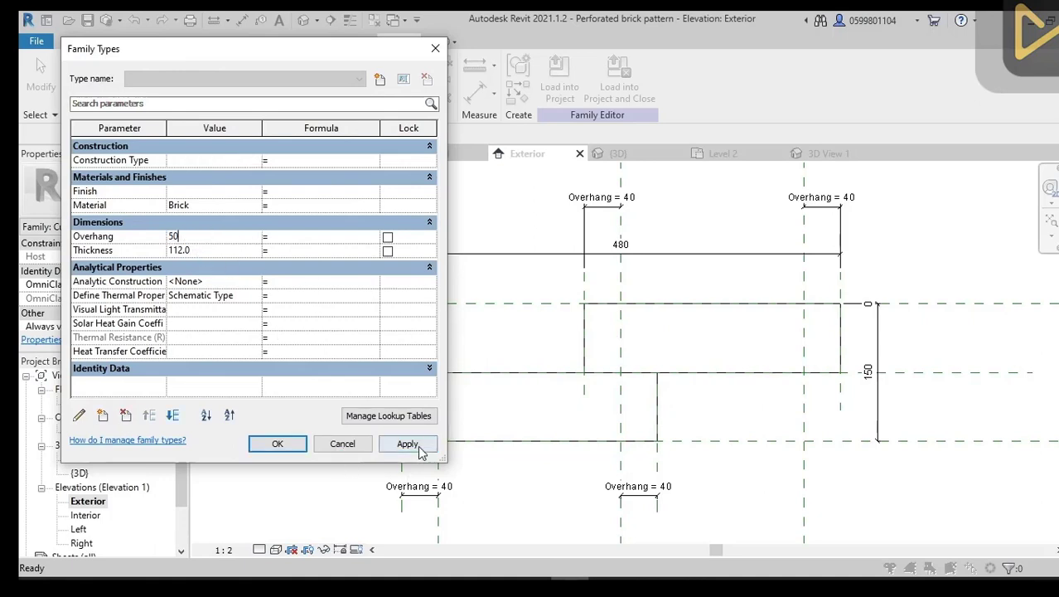
left_click(408, 444)
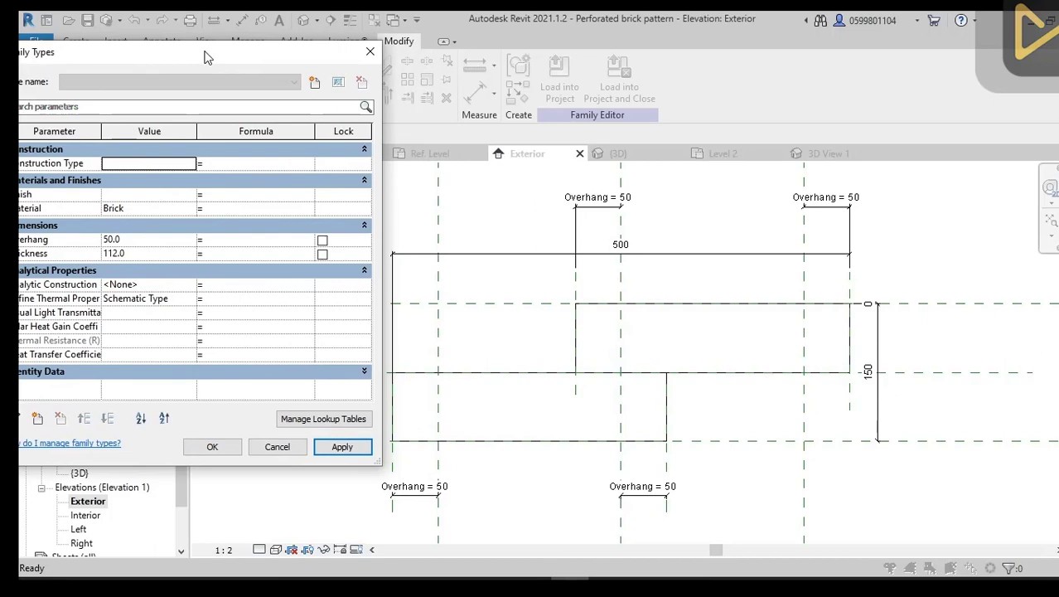
Step: Confirm the 50 overhang and start loading the family back into the project
left_click_drag(207, 52, 259, 47)
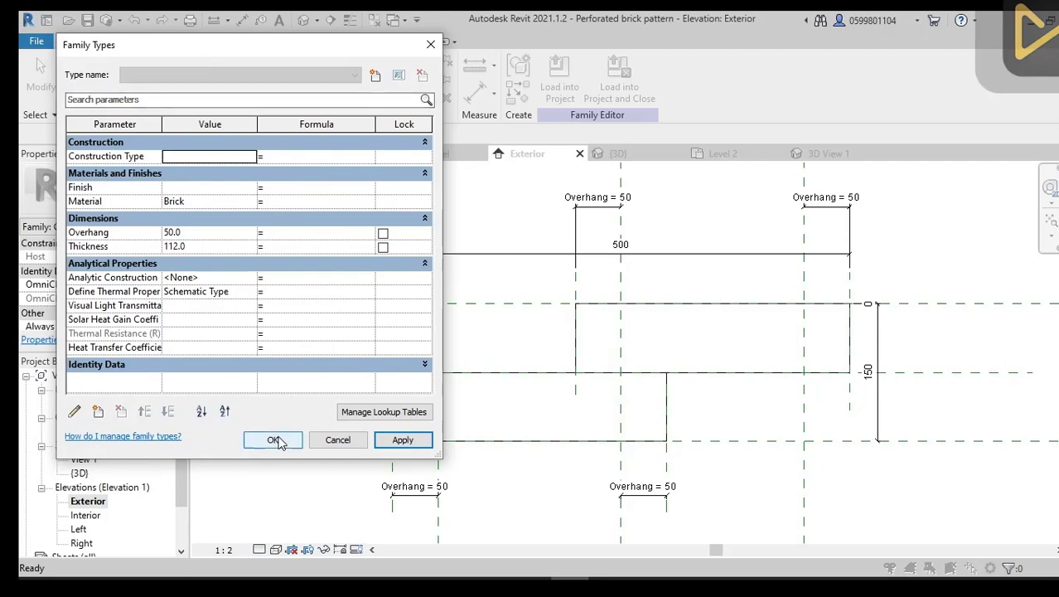
left_click(273, 439)
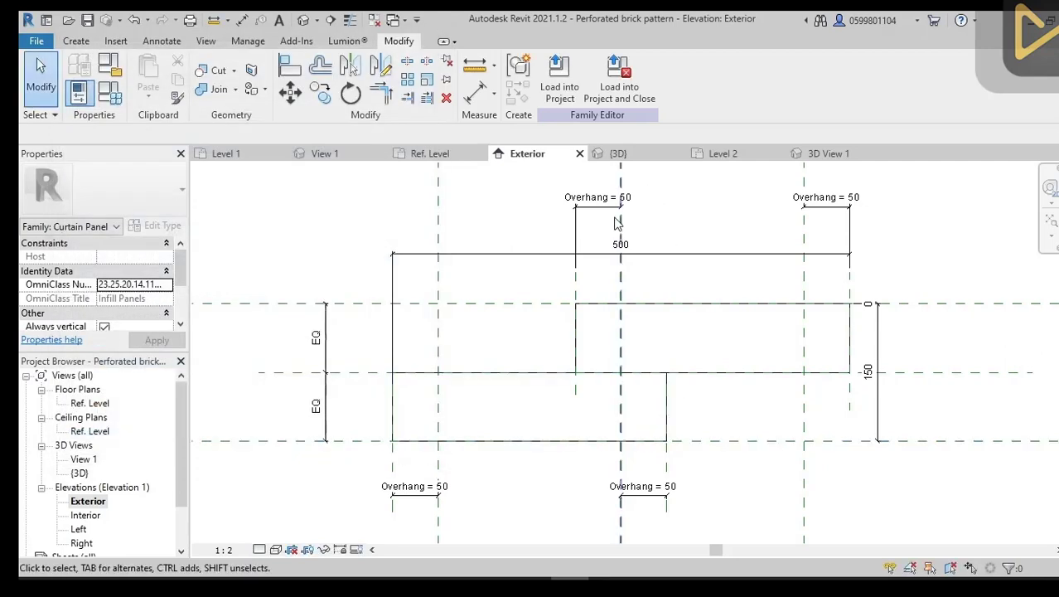
left_click(560, 80)
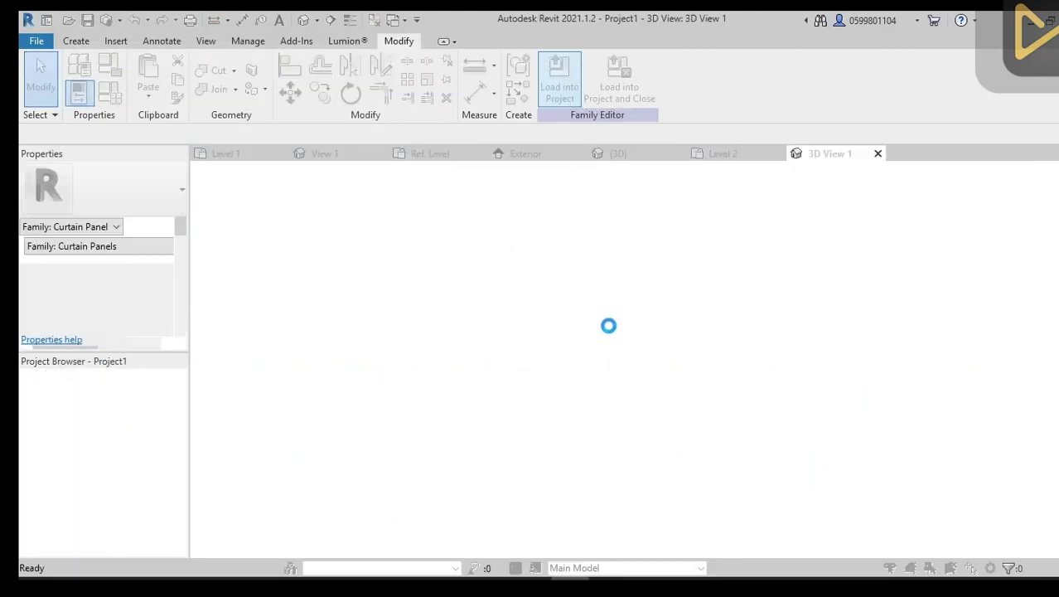
Step: Draw an L-shaped Curtain Wall: Exterior Glazing on Level 1 after loading the family
left_click(560, 80)
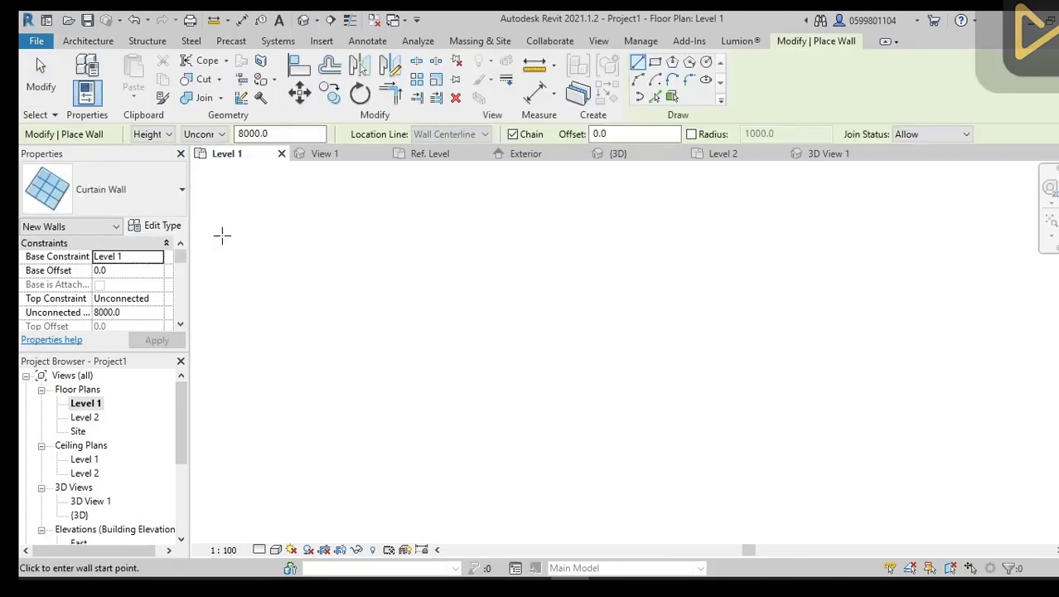
left_click(182, 189)
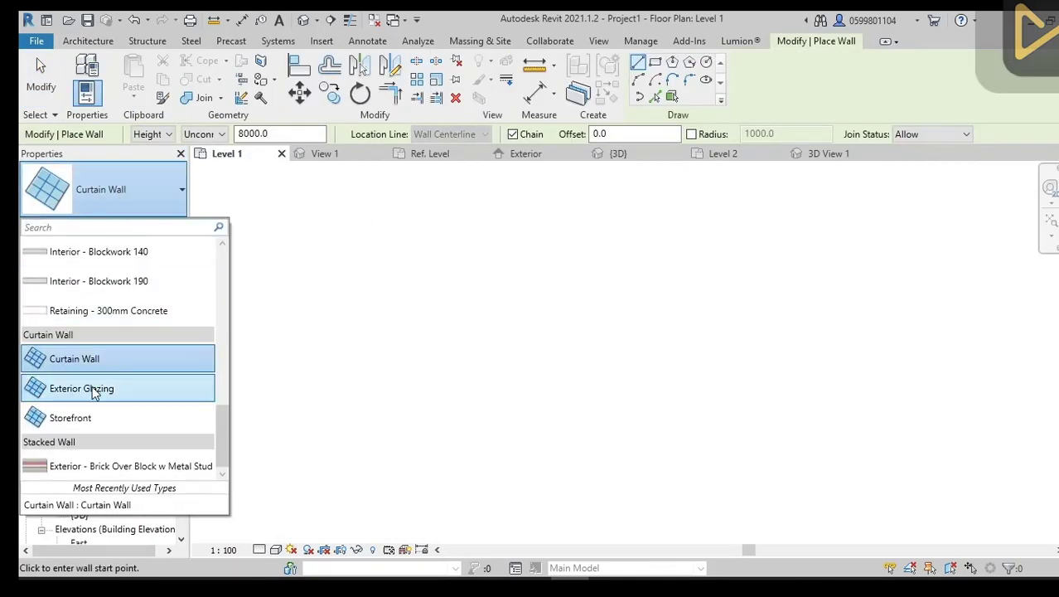
left_click(82, 388)
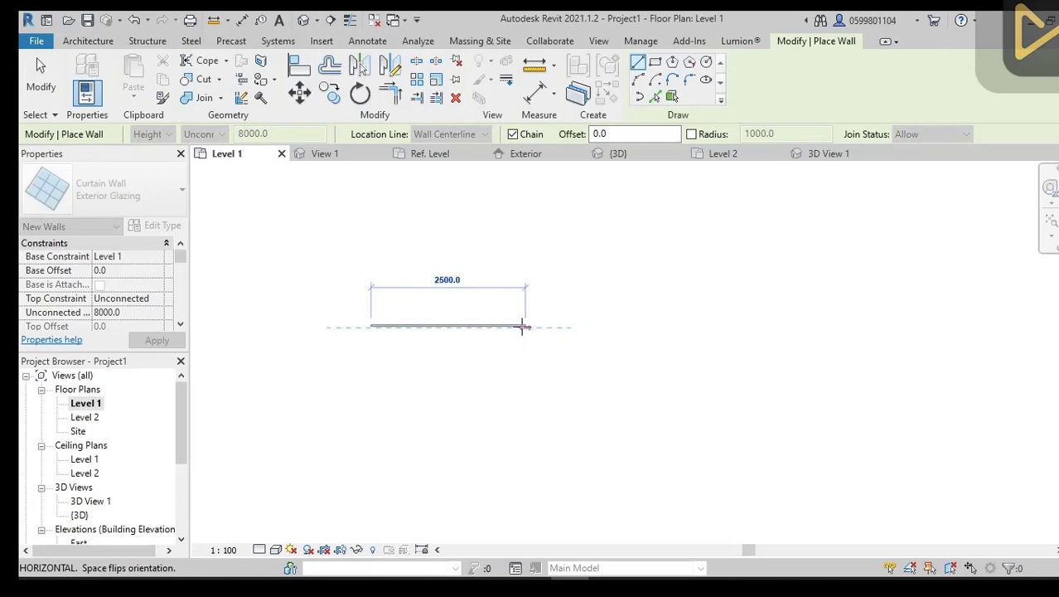
mouse_move(572, 328)
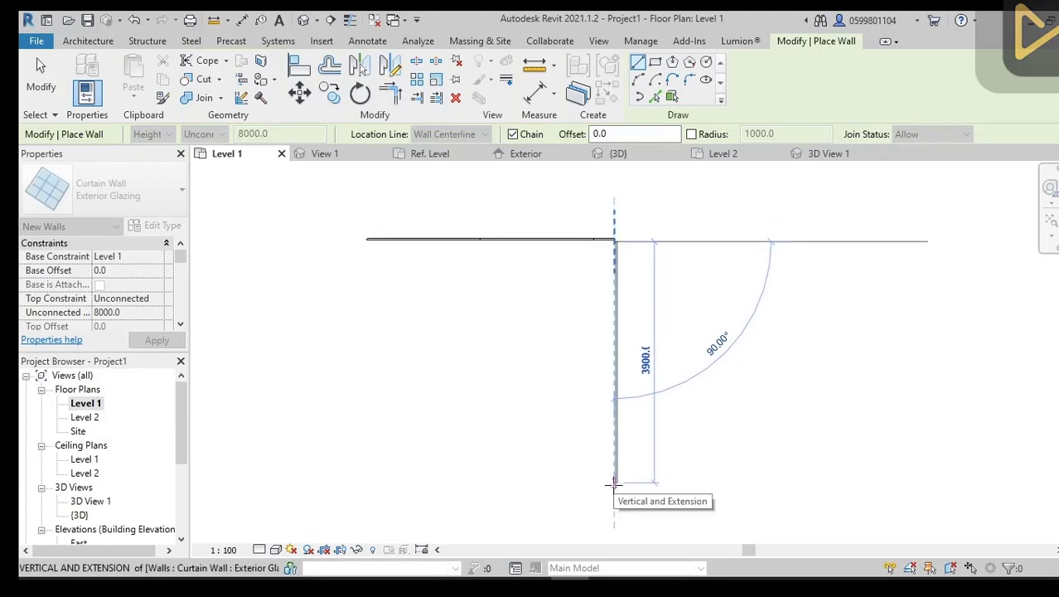
left_click(618, 152)
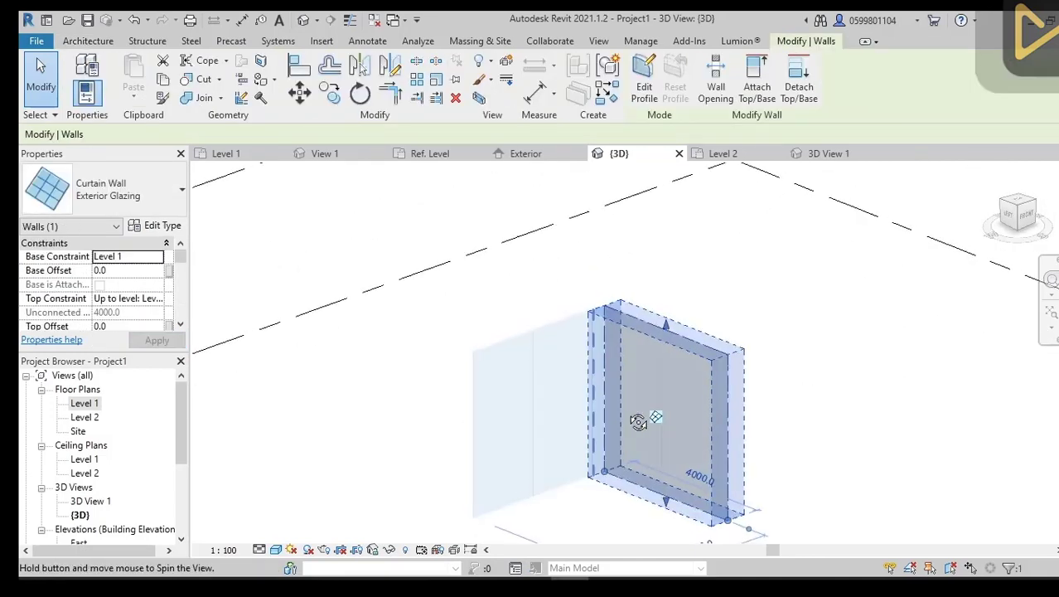
Step: Review the curtain wall's grid settings and measure the brick panel's dimensions with Aligned Dimension
left_click(163, 225)
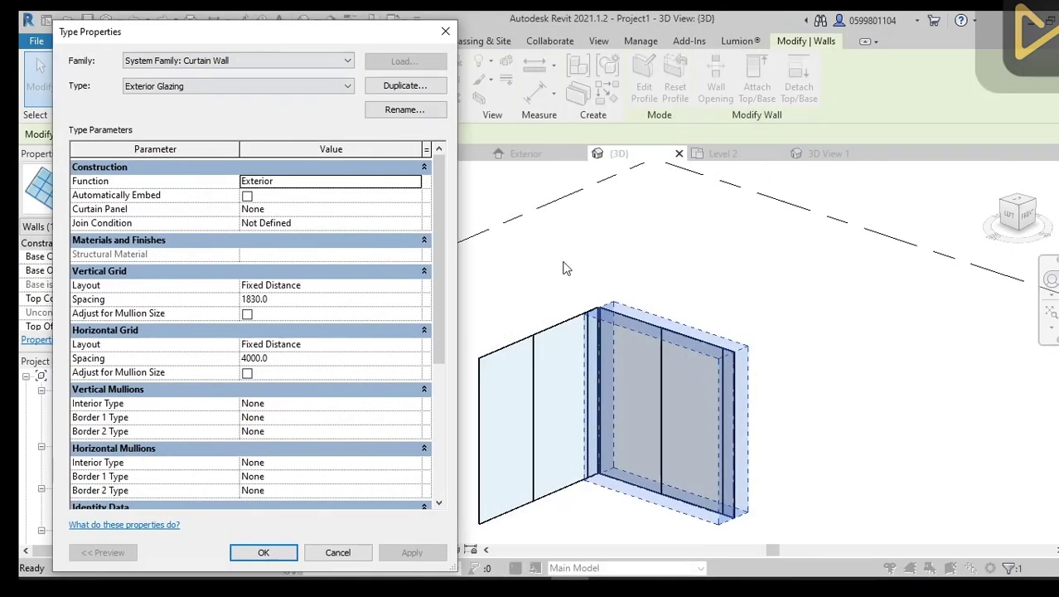
mouse_move(280, 262)
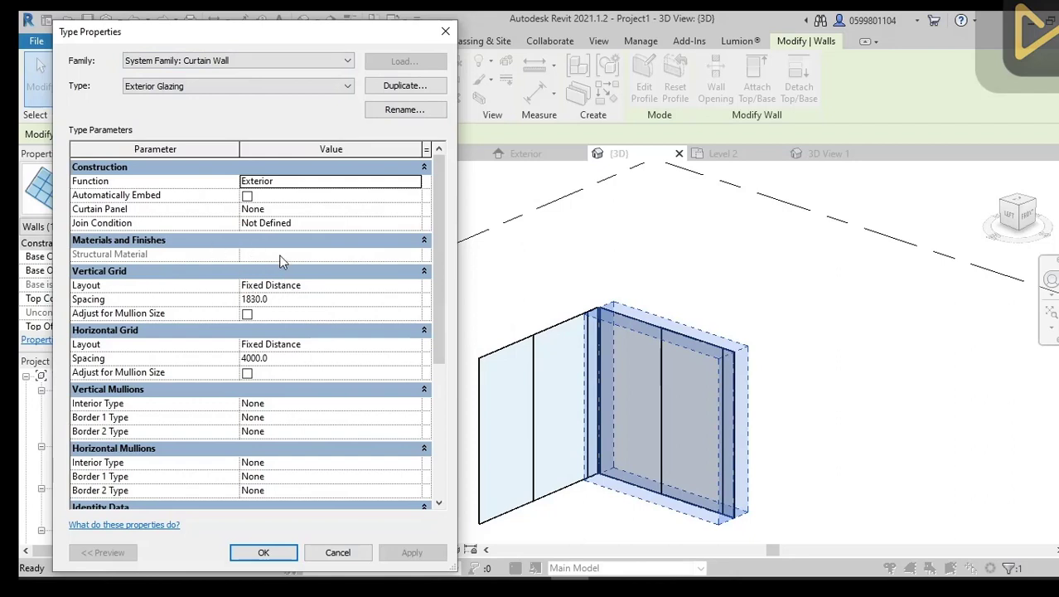
mouse_move(362, 294)
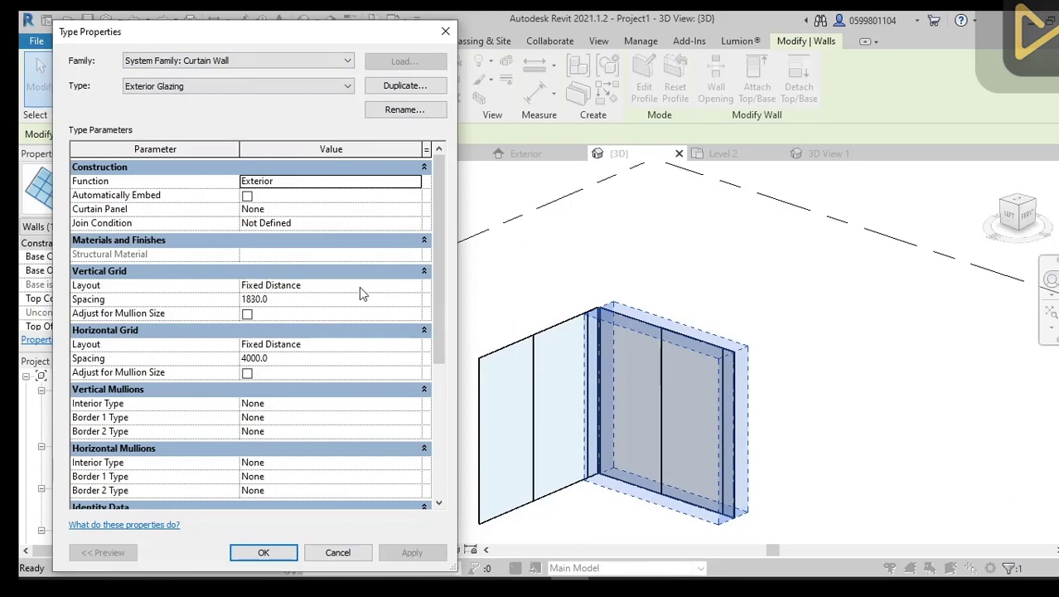
left_click(328, 285)
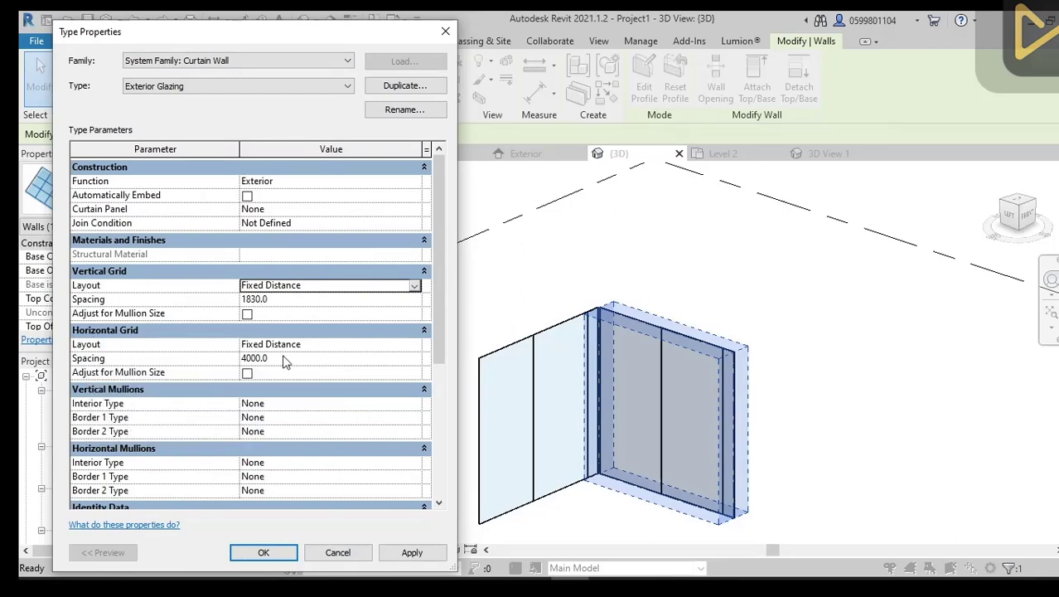
left_click(264, 552)
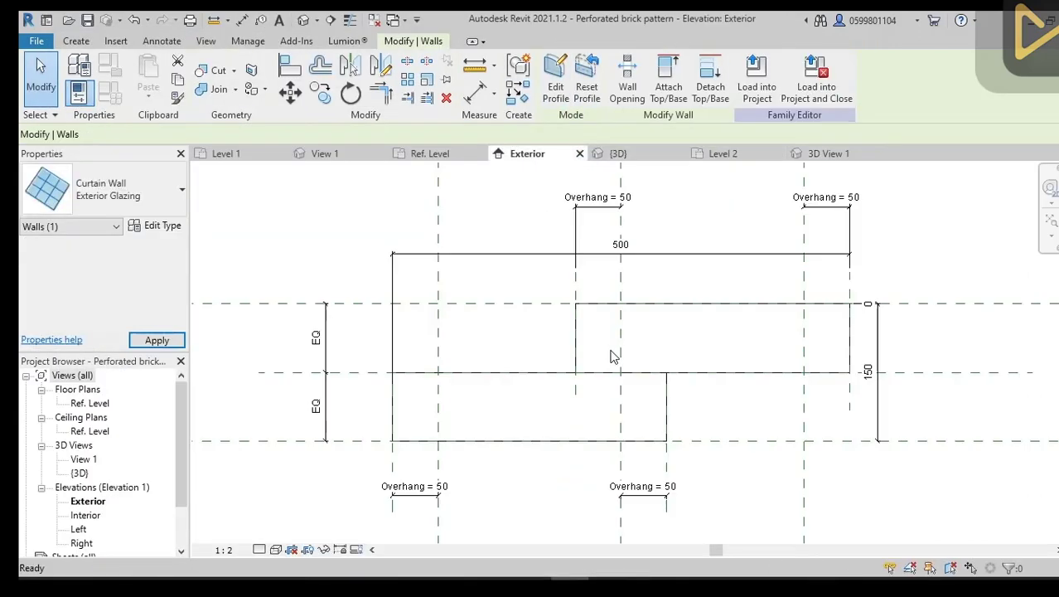
left_click(603, 243)
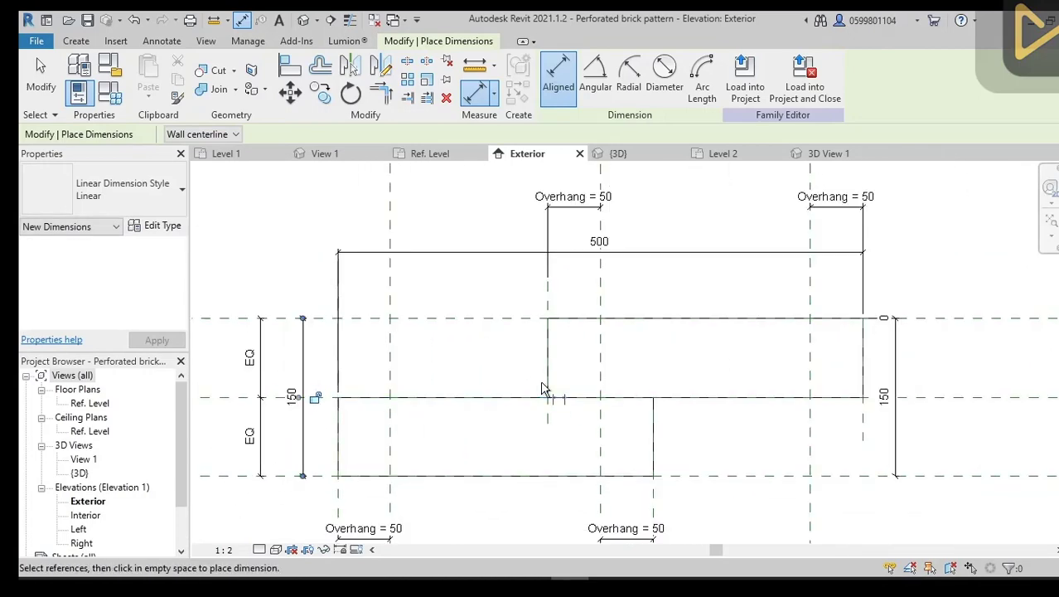
left_click(618, 152)
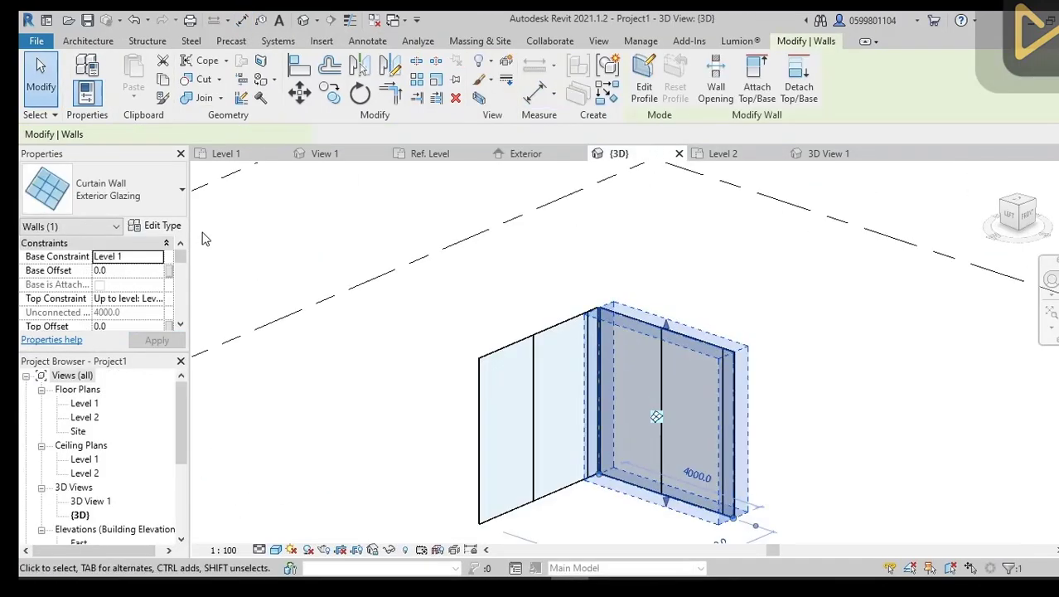
Step: Set vertical grid spacing 500 and horizontal grid spacing 150 on the wall type
left_click(163, 225)
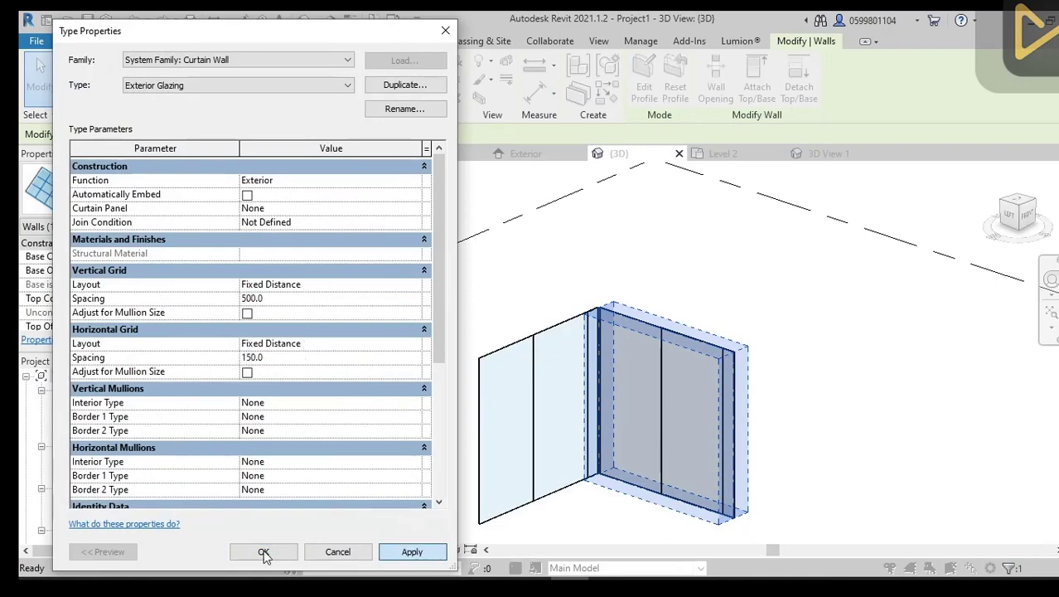
left_click(264, 552)
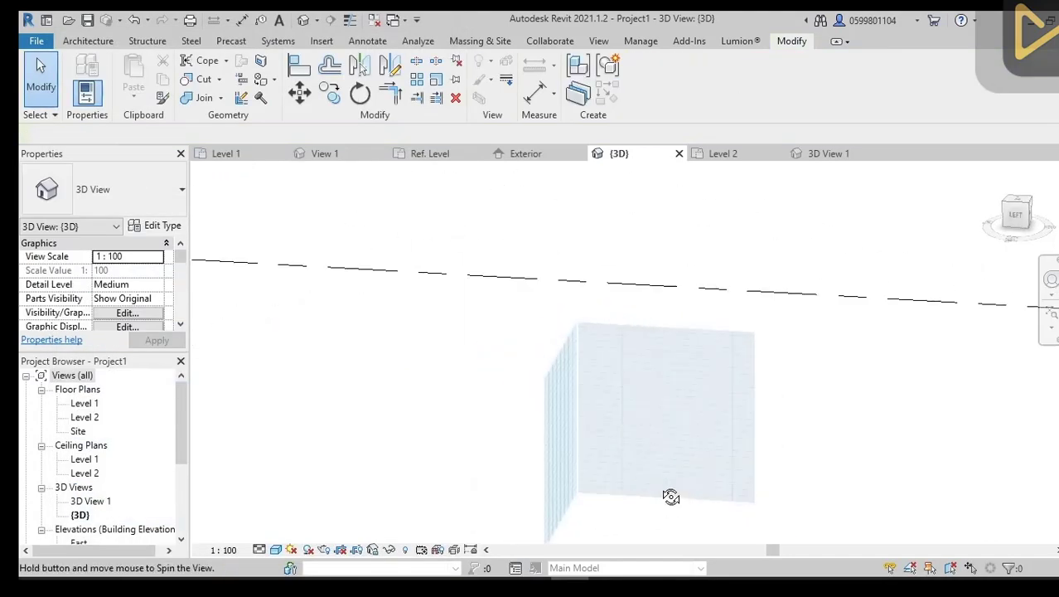
Step: Set the curtain wall type's Curtain Panel to Perforated brick pattern
scroll("up", 3)
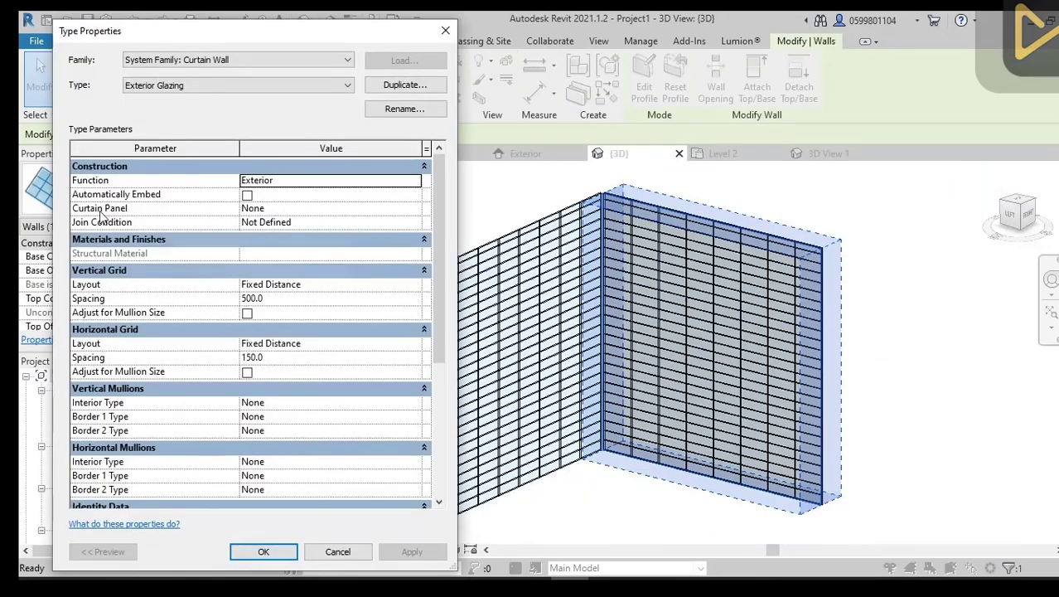
left_click(413, 209)
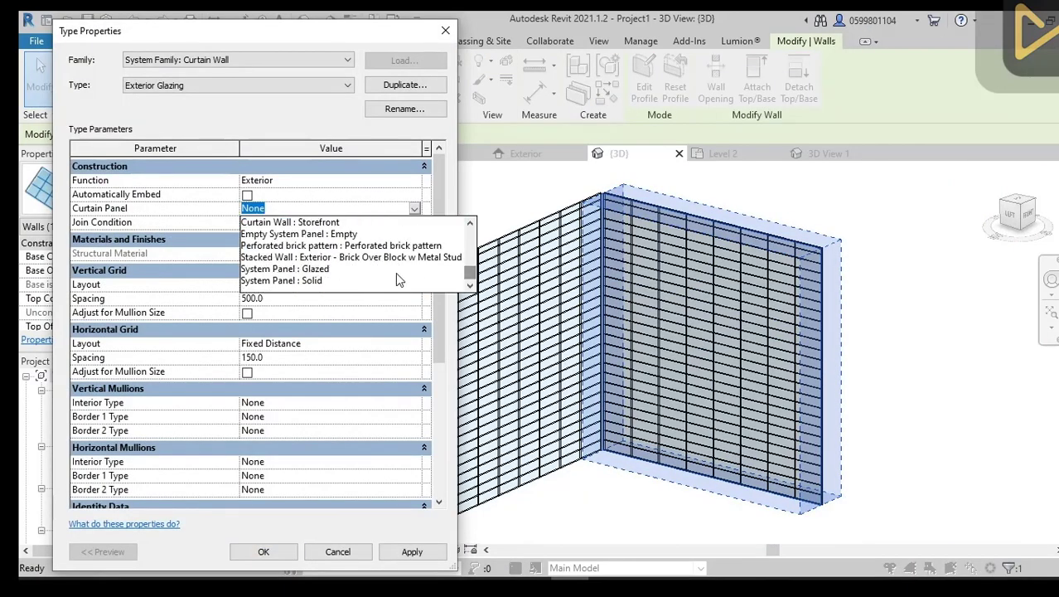
left_click(340, 246)
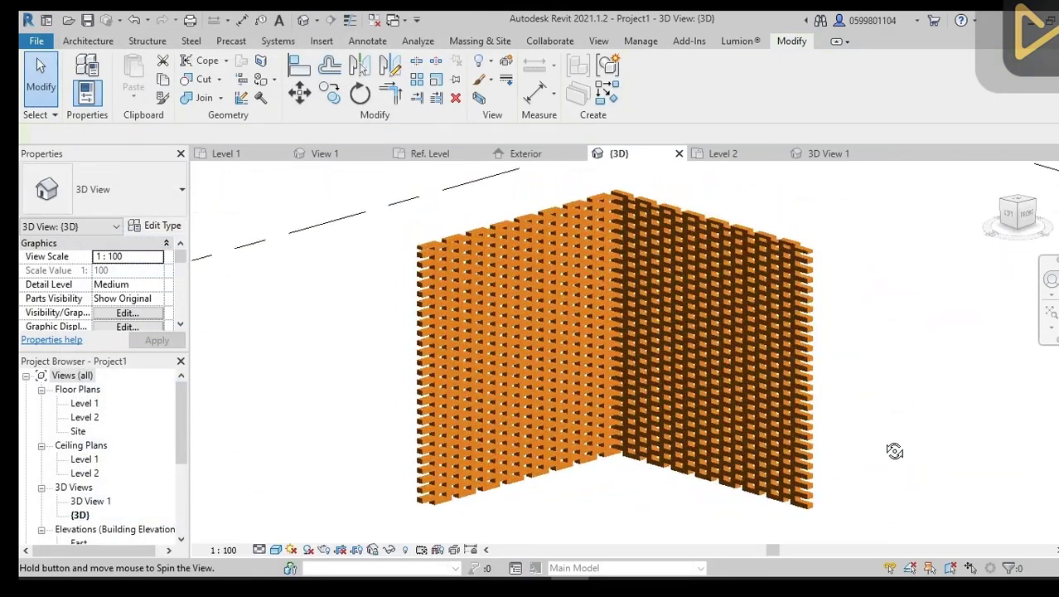
Step: Orbit around the brick wall, then set the panel type's overhang to 100.0 and confirm
left_click_drag(895, 451, 710, 411)
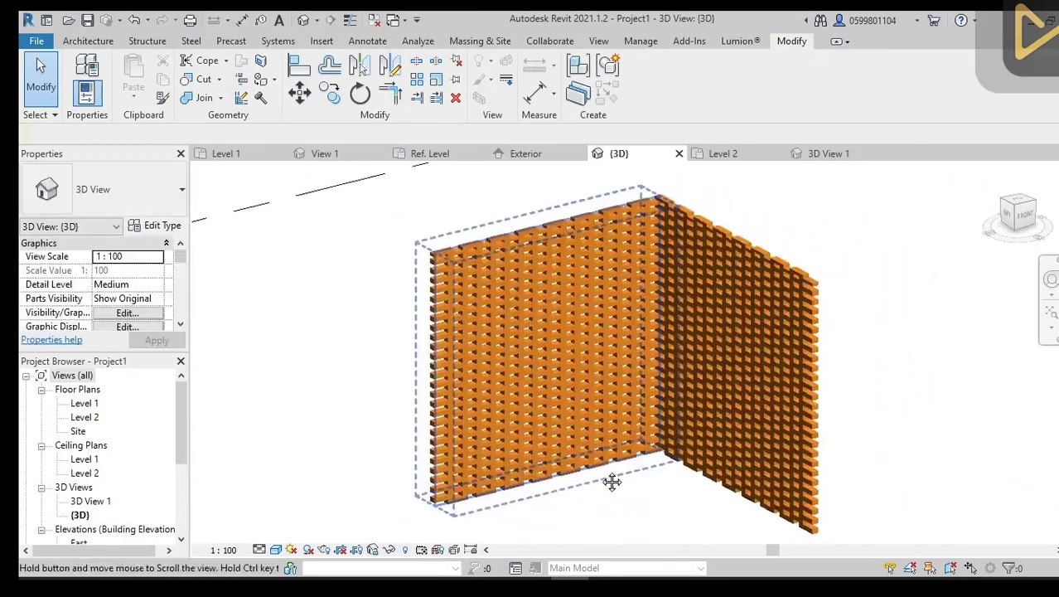
left_click_drag(609, 481, 427, 468)
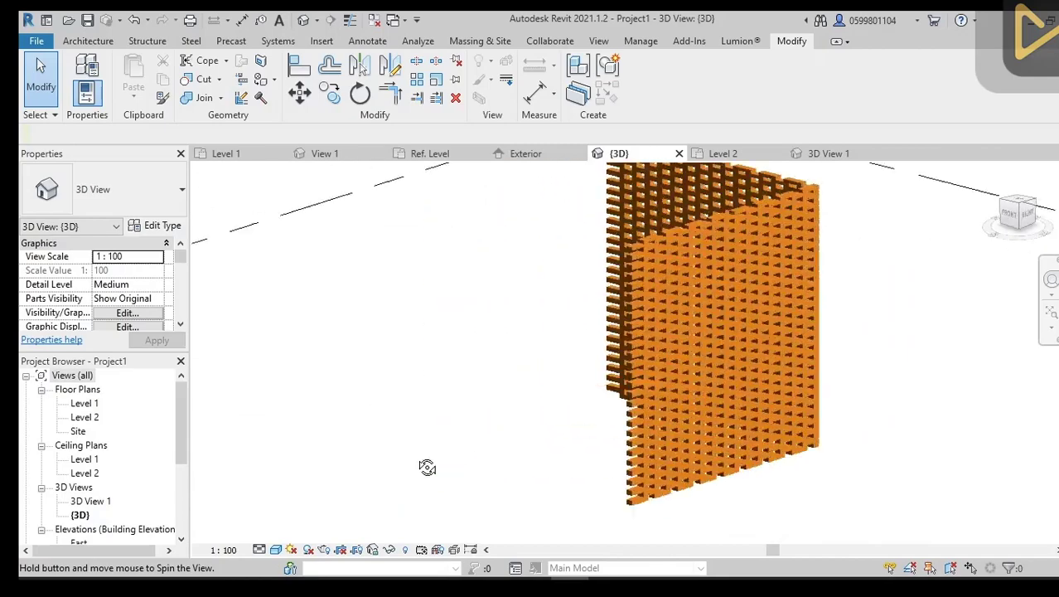
left_click_drag(427, 468, 699, 488)
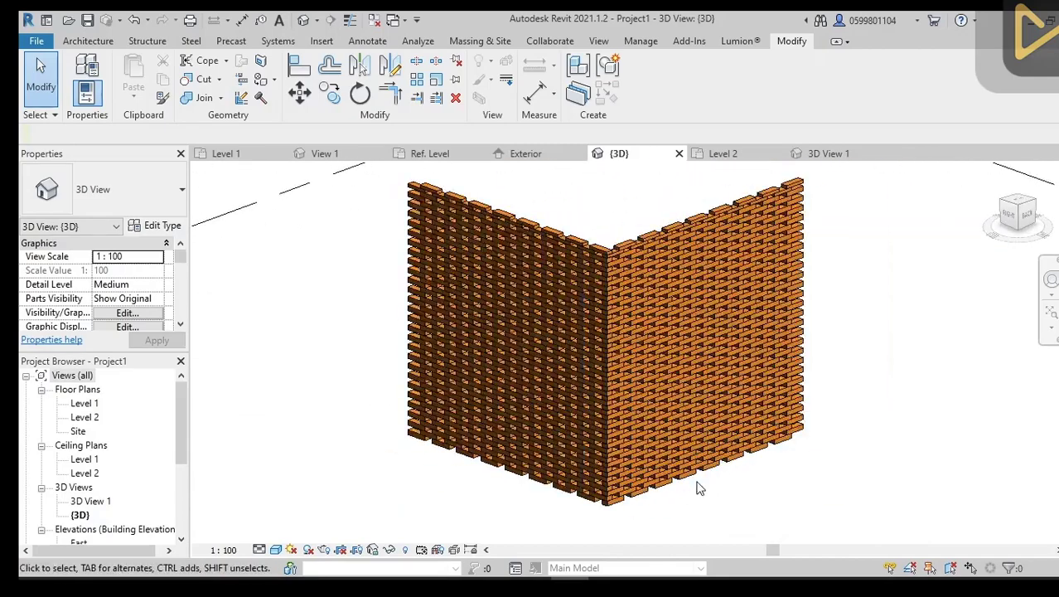
scroll("up", 3)
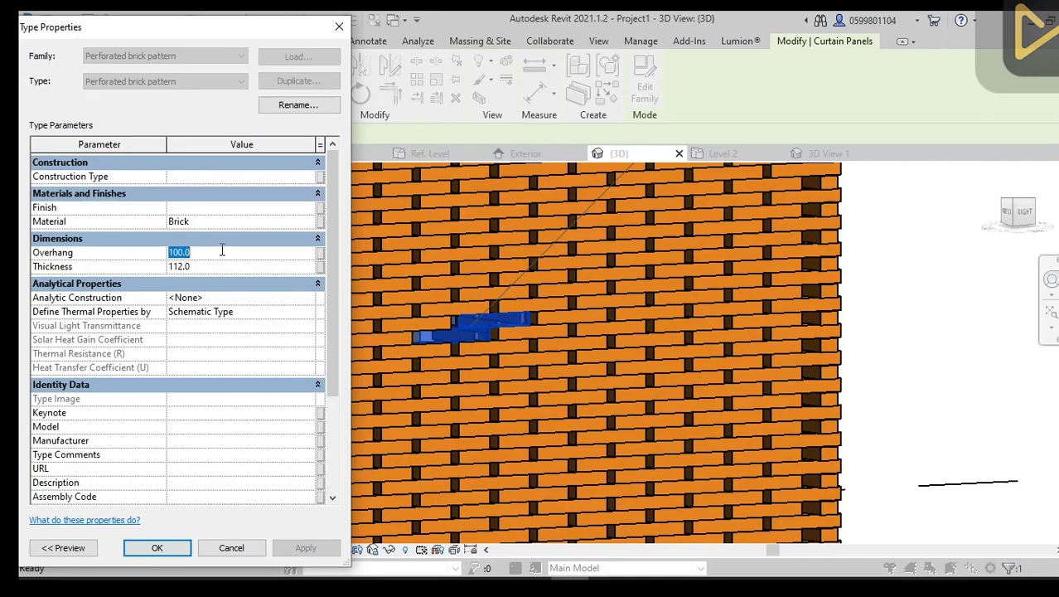
left_click(156, 547)
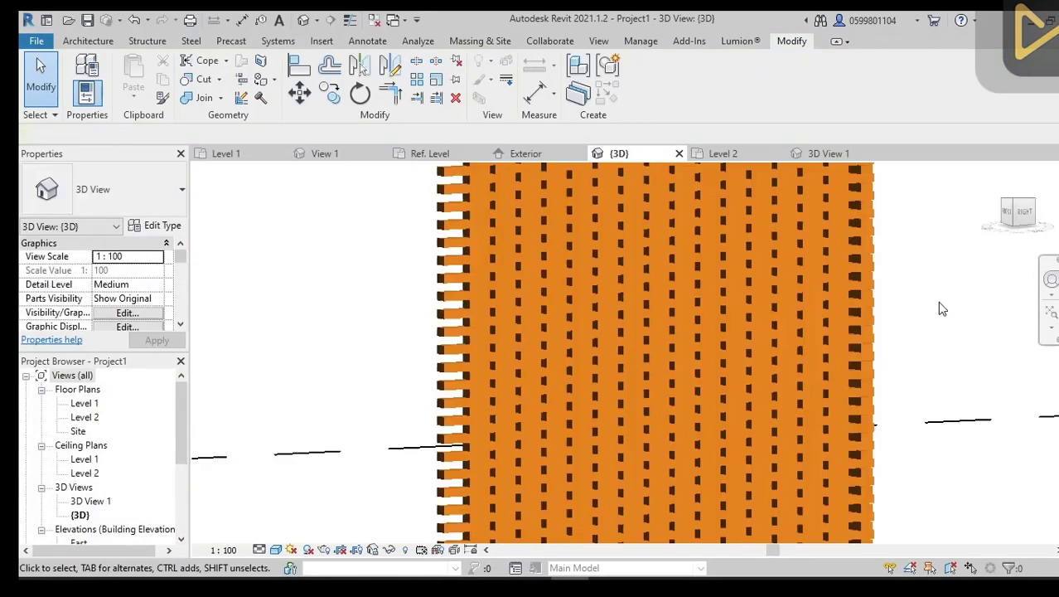